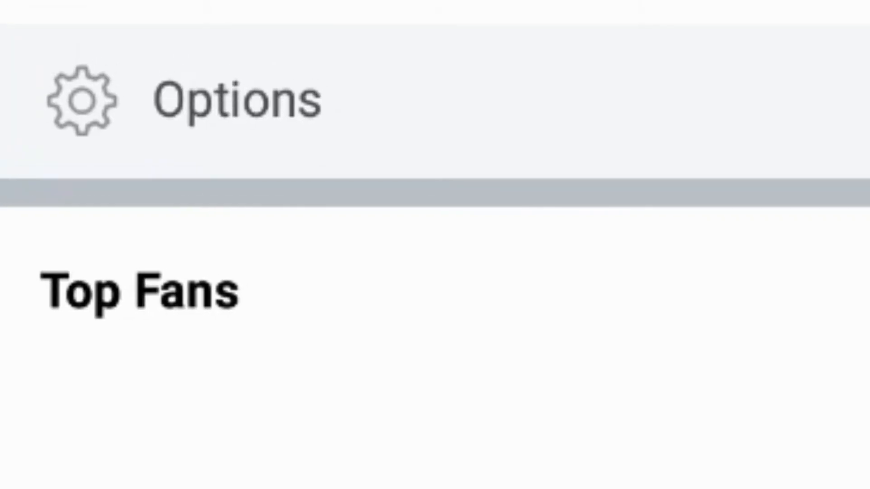
Switch on the page's Top Fan Badge toggle in Badge Settings, then return to the news feed.
scroll("up", 3)
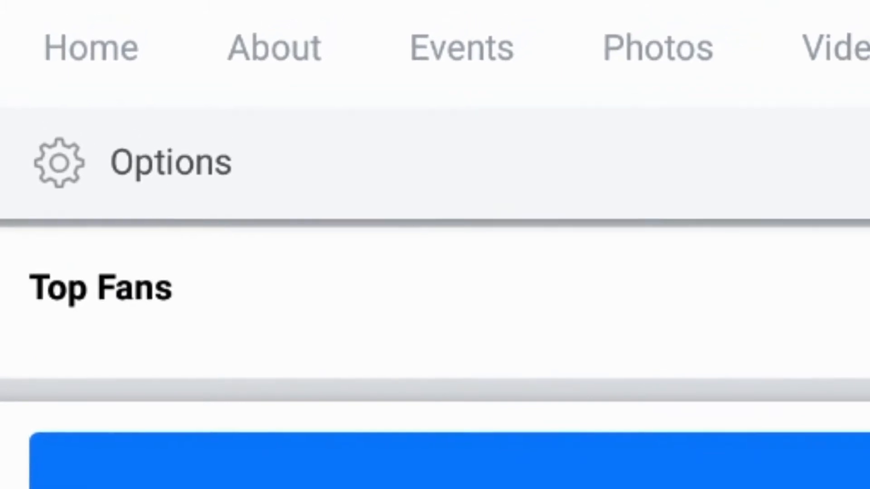
scroll("up", 3)
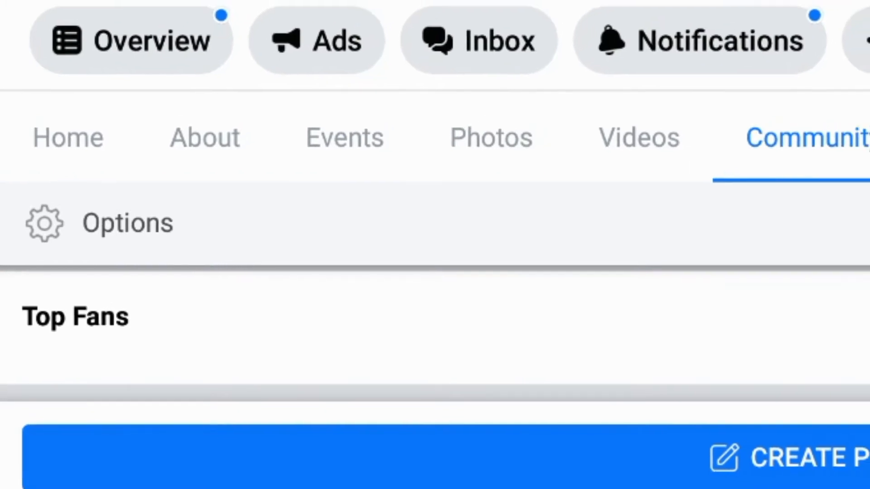
scroll("up", 3)
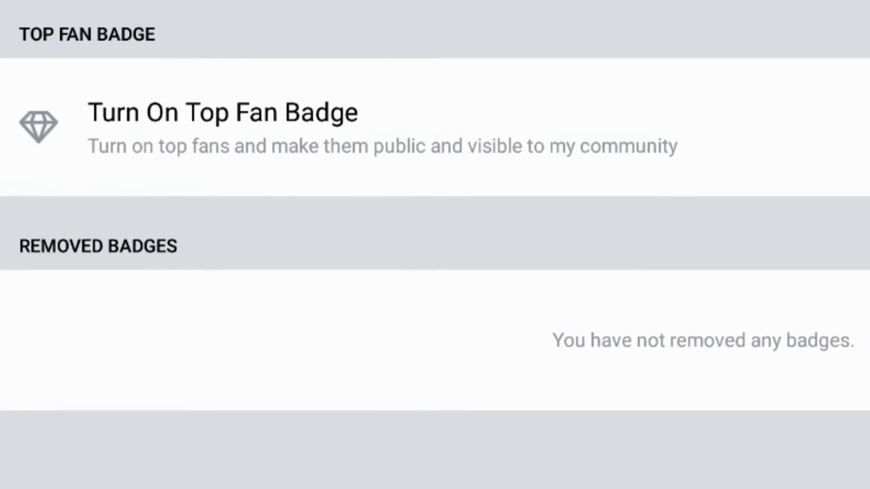
scroll("down", 3)
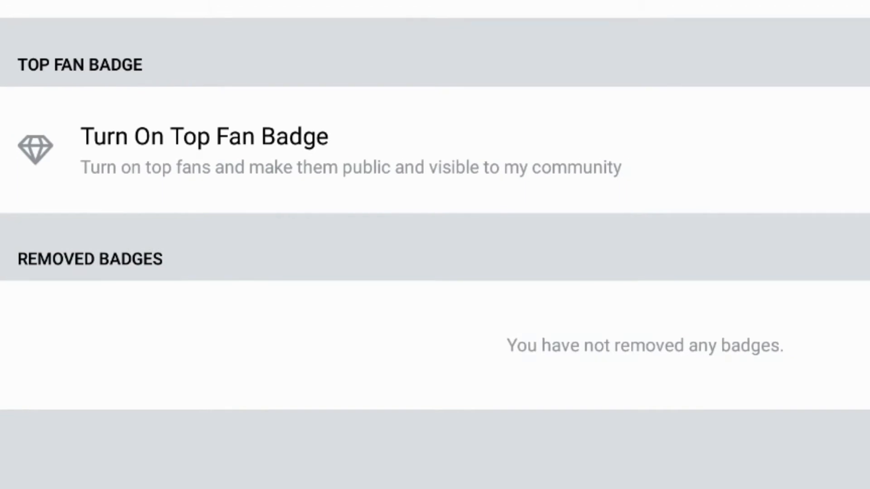
scroll("up", 3)
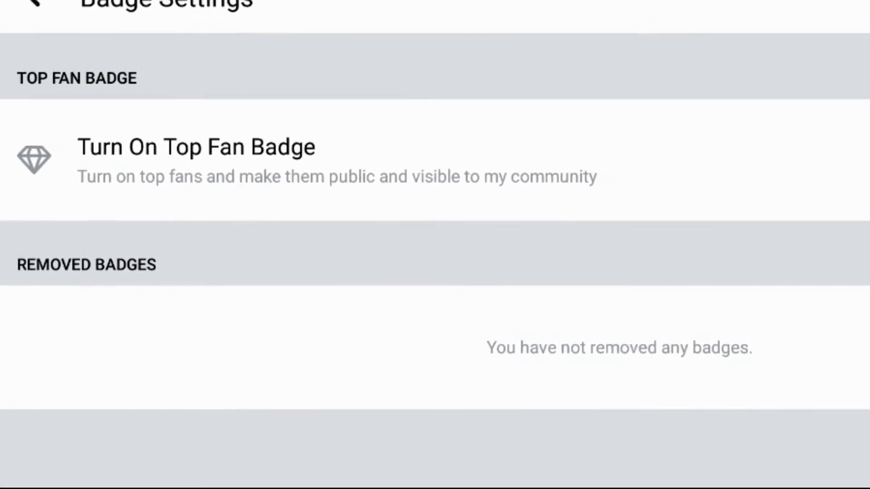
scroll("up", 3)
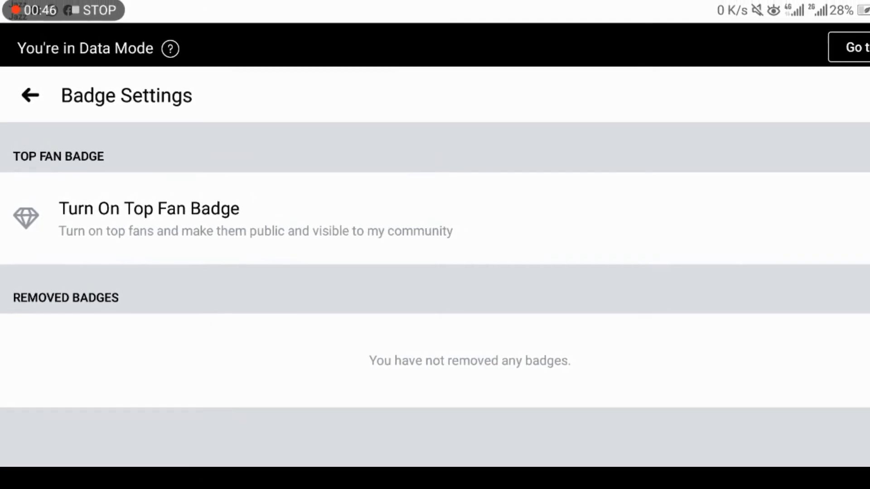
left_click(865, 224)
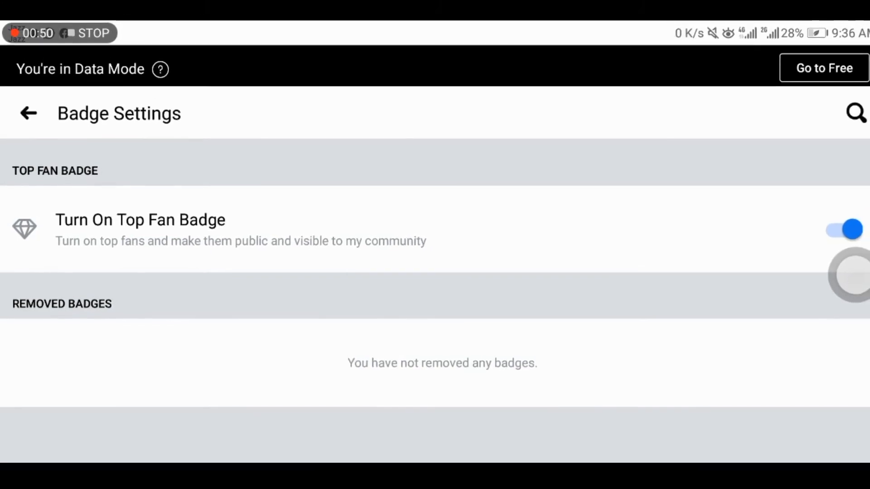
left_click(28, 114)
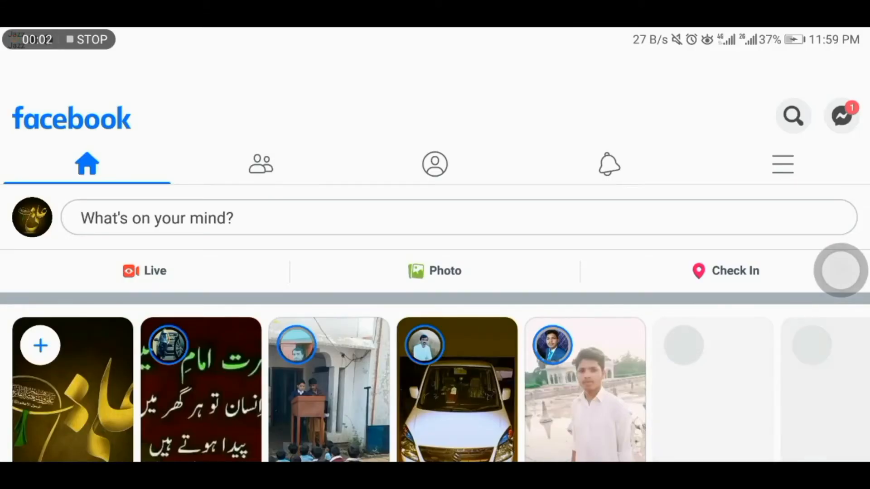
From the page's Community section, select all friends and send them page-like invites.
left_click(793, 116)
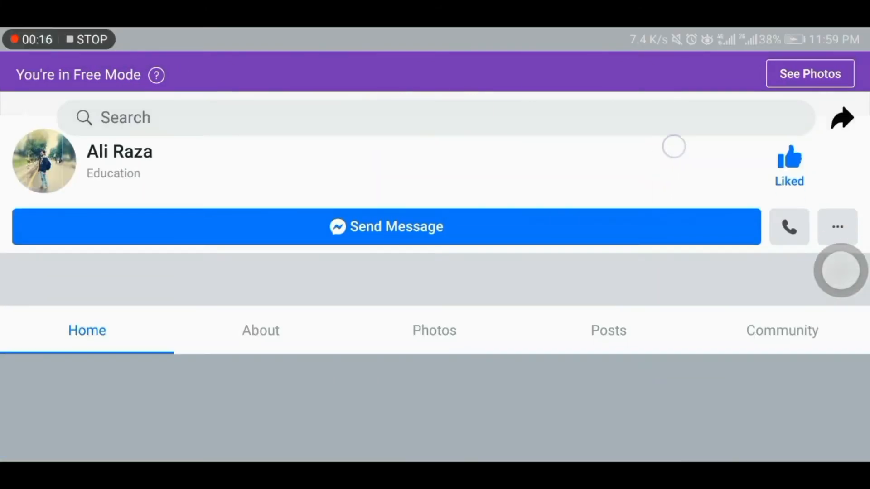
left_click(781, 330)
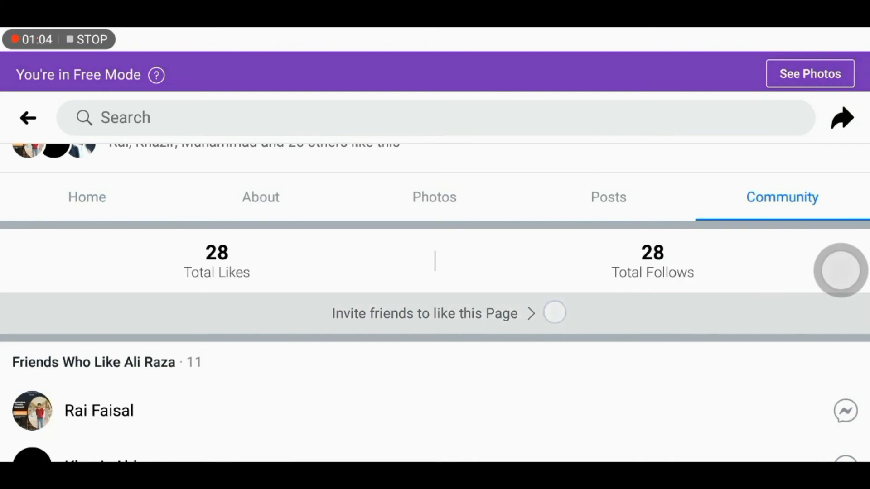
left_click(424, 314)
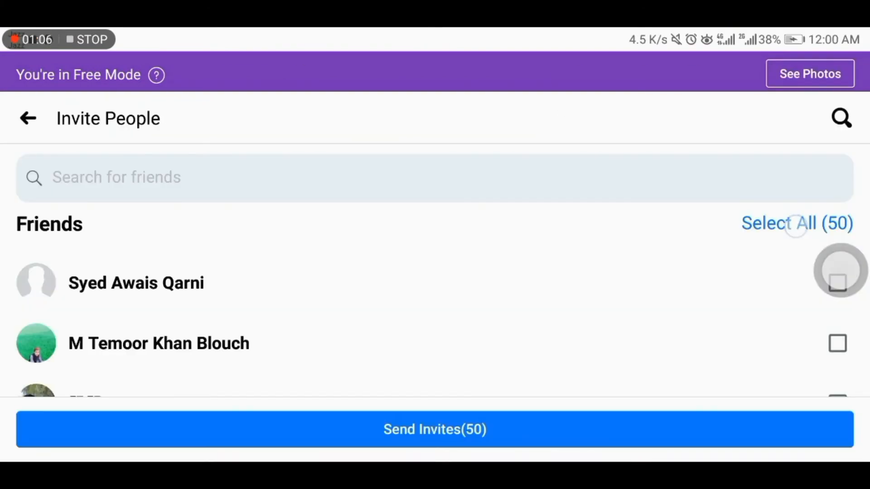
left_click(435, 429)
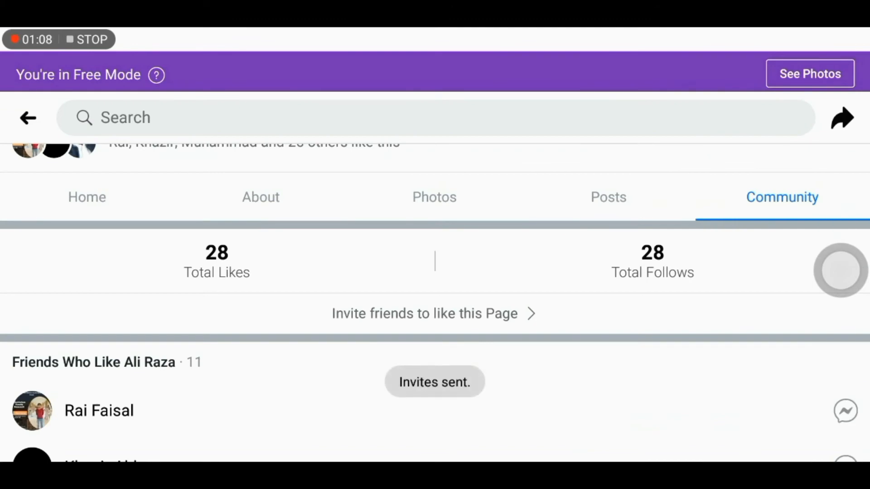